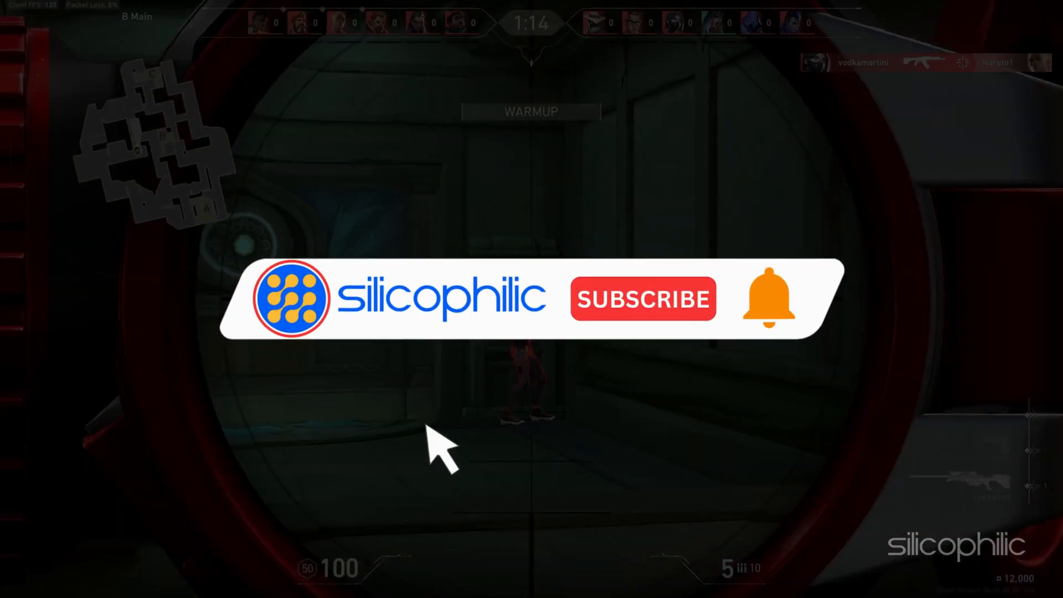
Step: Open the Programs and Features list by running appwiz.cpl
left_click(642, 298)
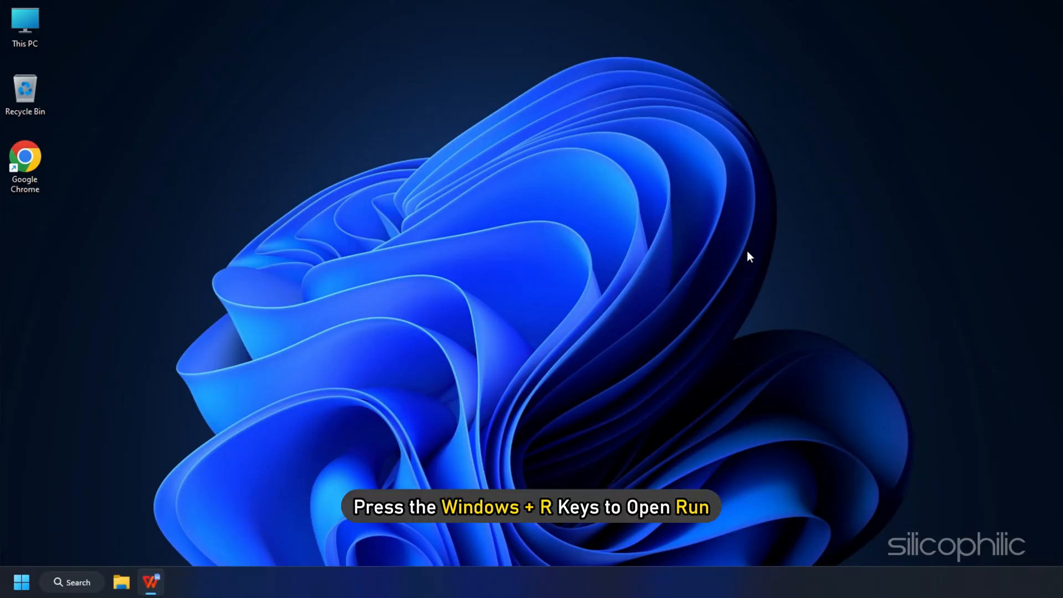
key("win+r")
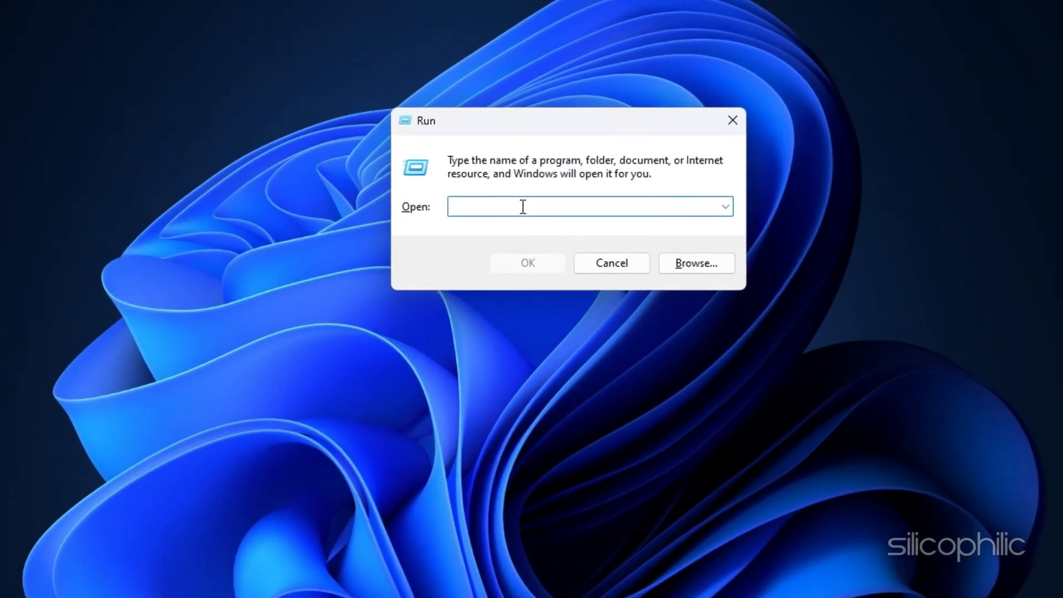
type("appwiz.cpl")
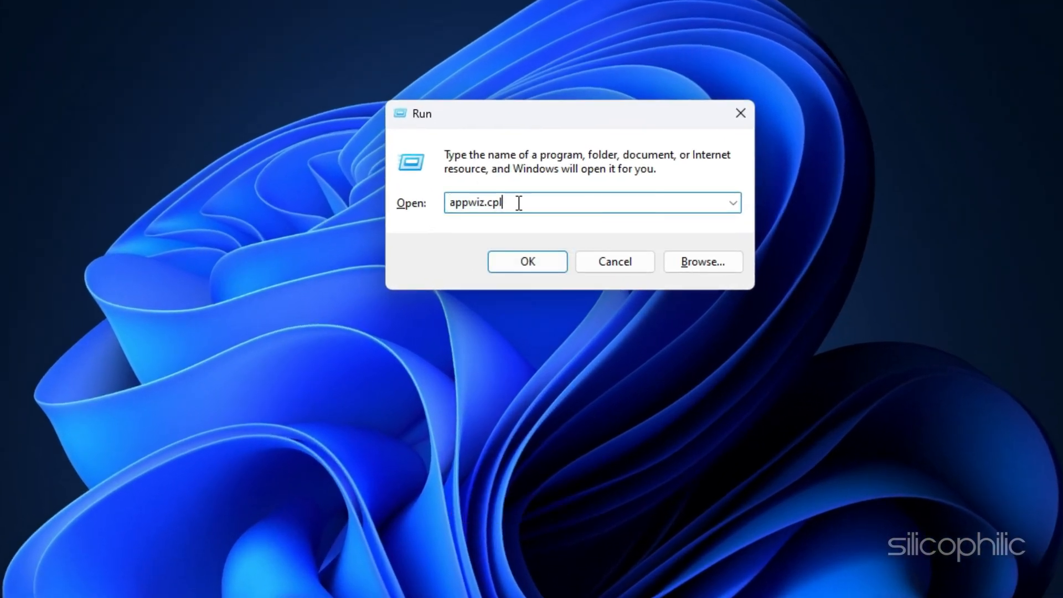
left_click(527, 260)
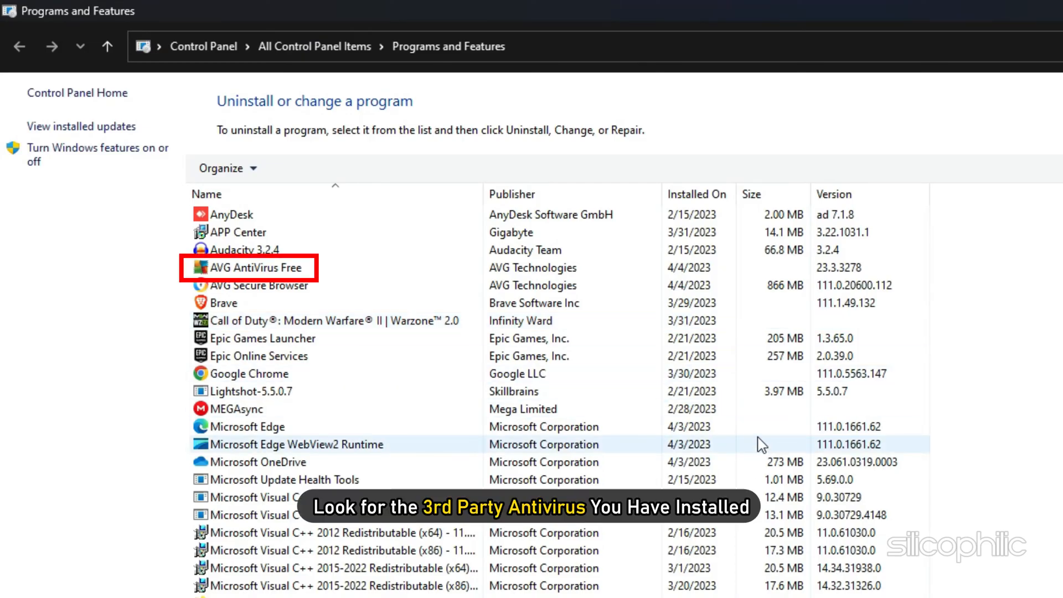
Step: Start uninstalling AVG AntiVirus Free from its right-click menu
left_click(257, 267)
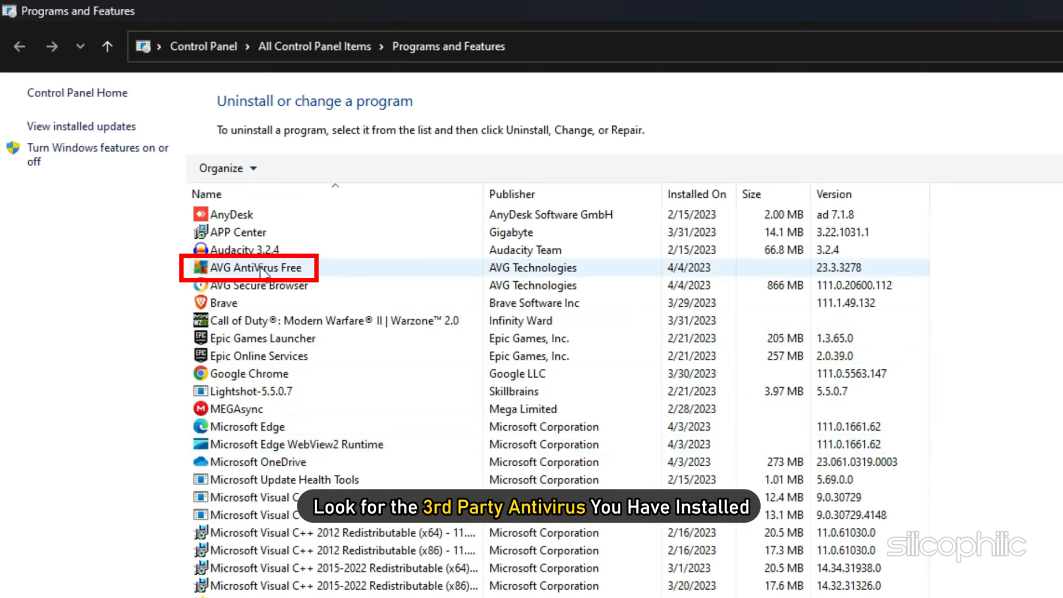
right_click(251, 267)
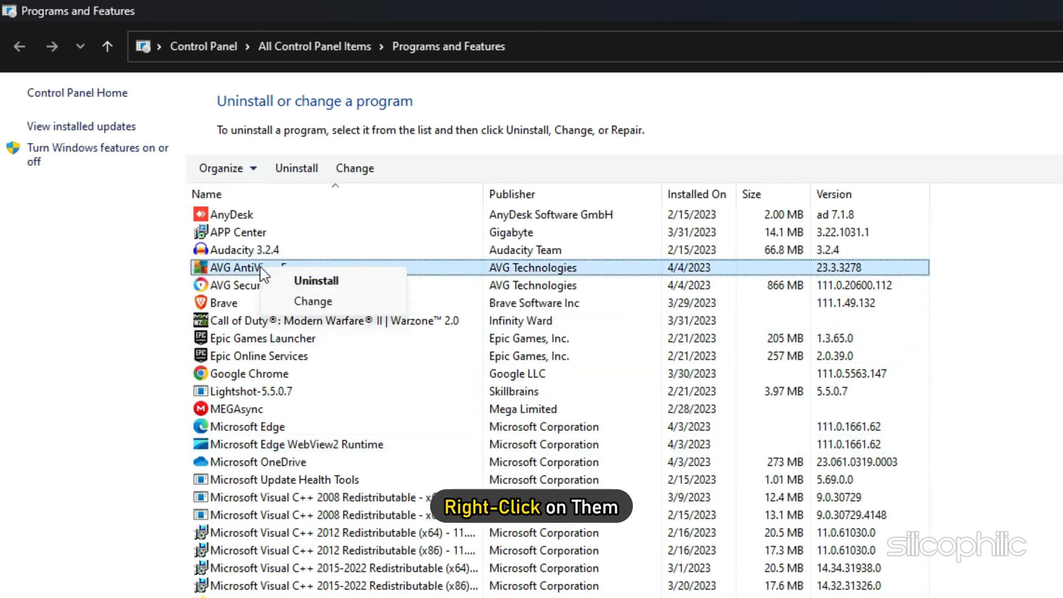
left_click(316, 281)
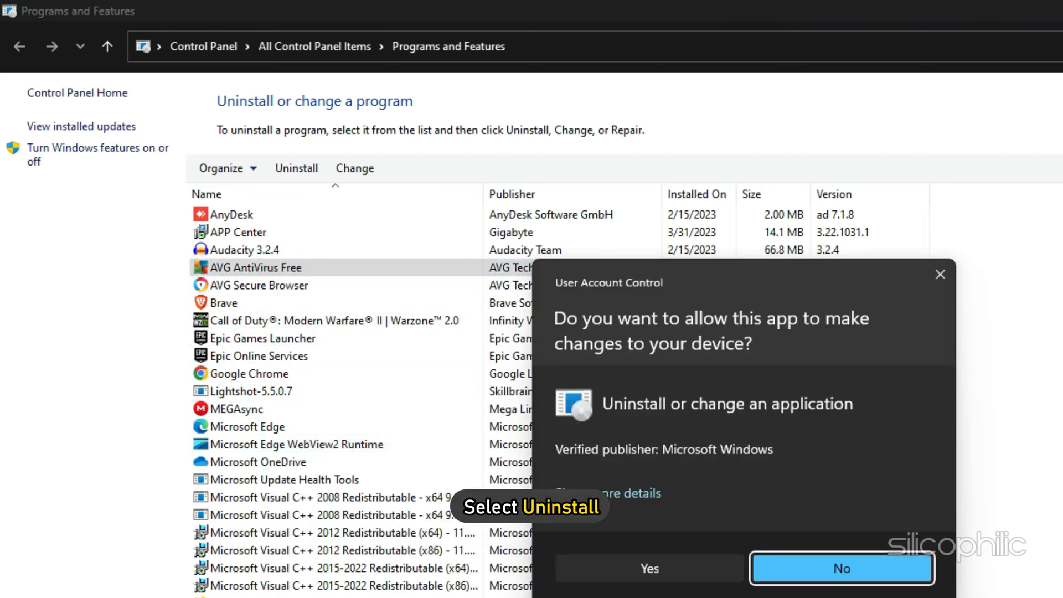
Step: Confirm the permission prompt, choose permanent removal of AVG, and close the finished uninstaller
left_click(648, 568)
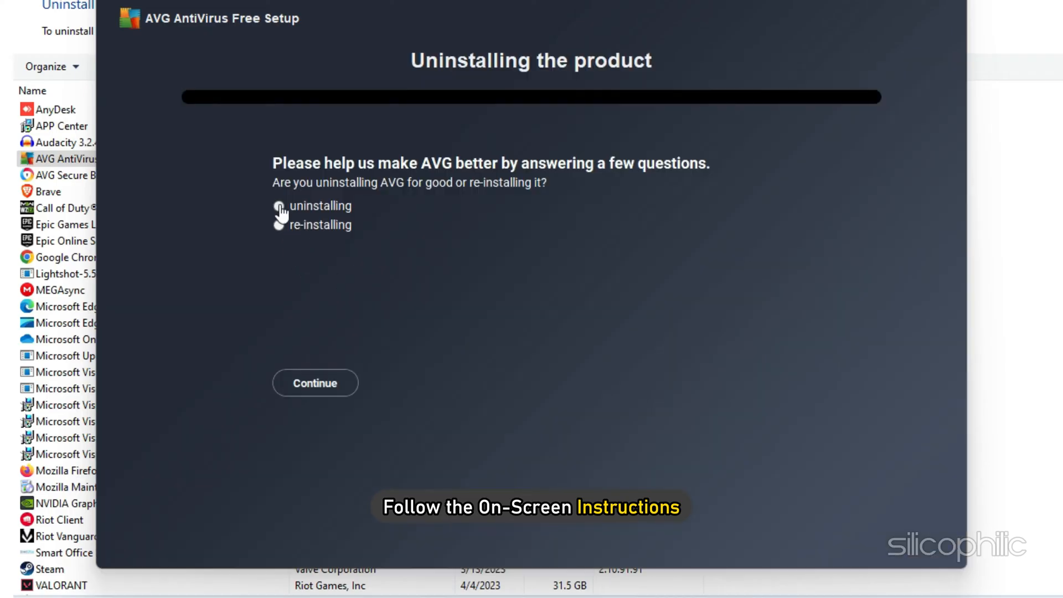
left_click(315, 383)
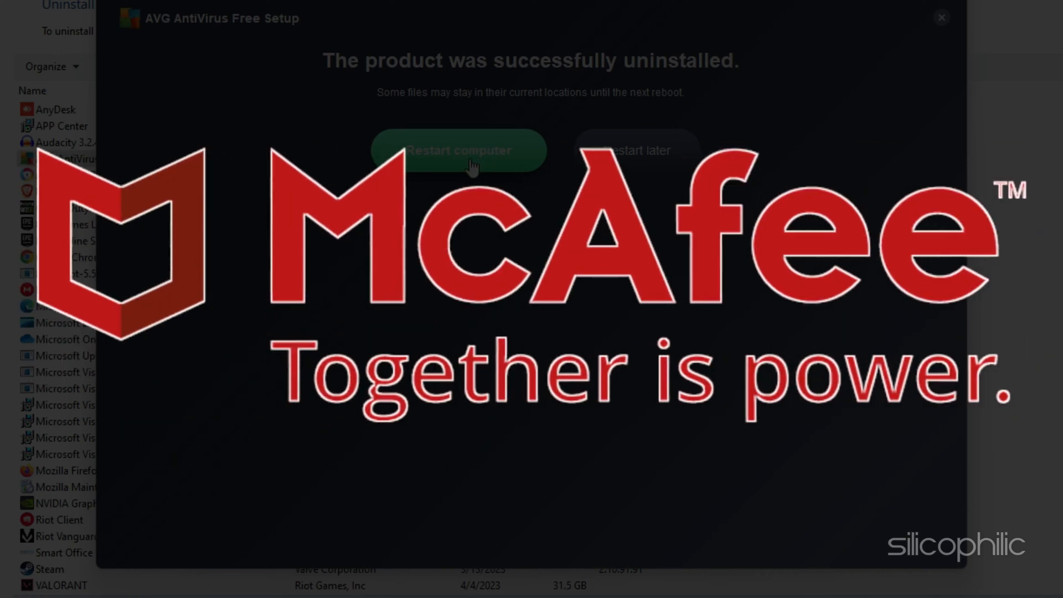
mouse_move(944, 32)
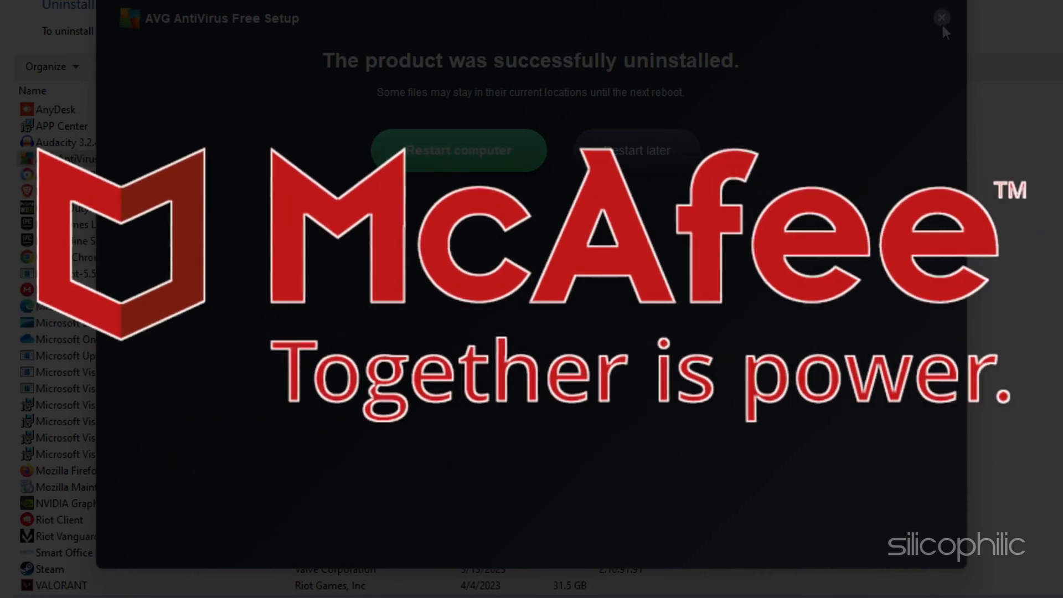
left_click(941, 17)
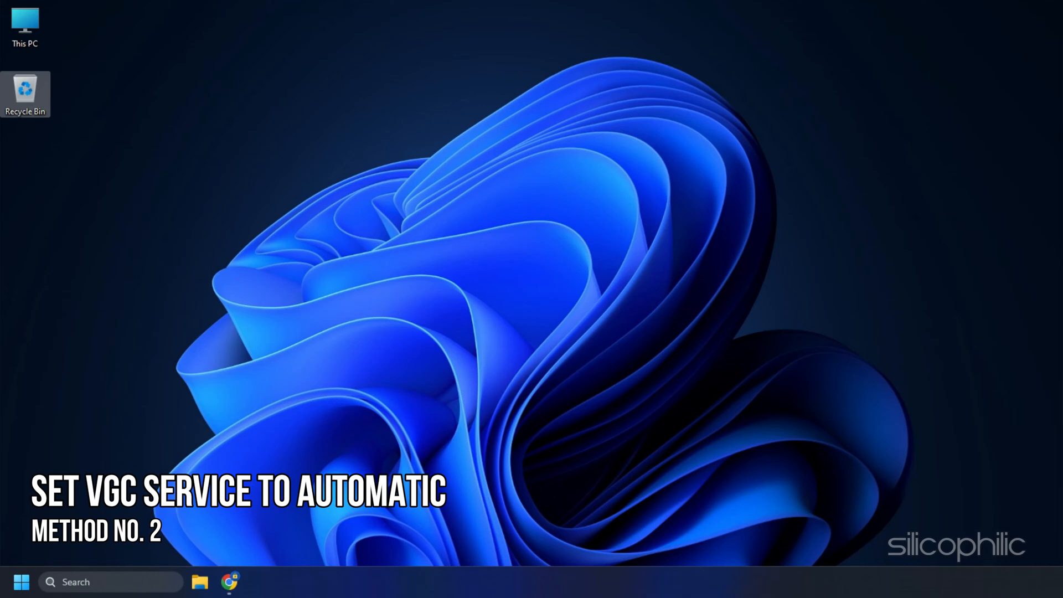
mouse_move(568, 367)
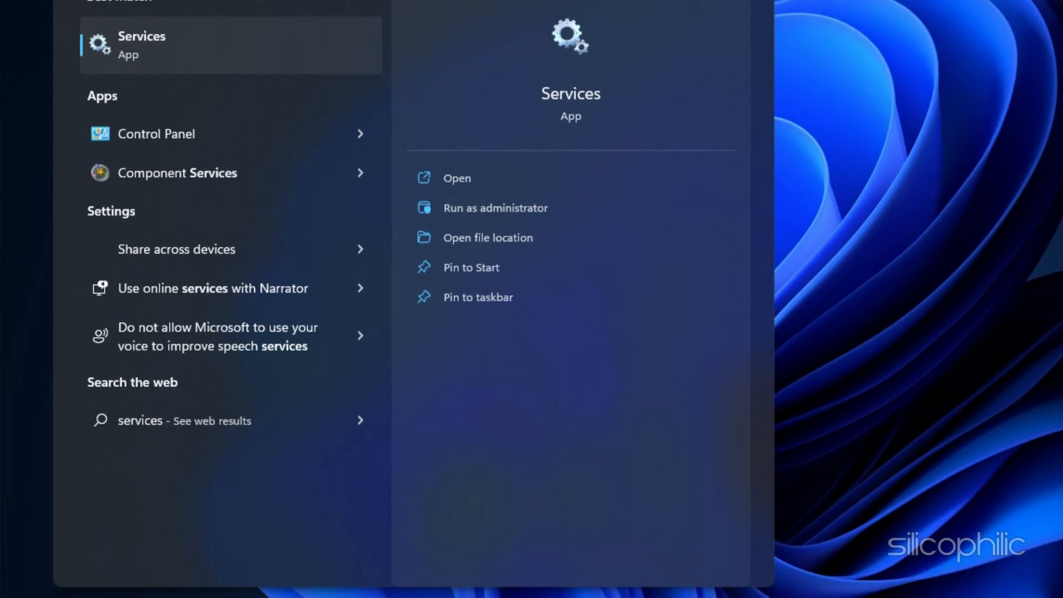
Step: Set the vgc service's Startup type to Automatic in Services and apply it
left_click(457, 178)
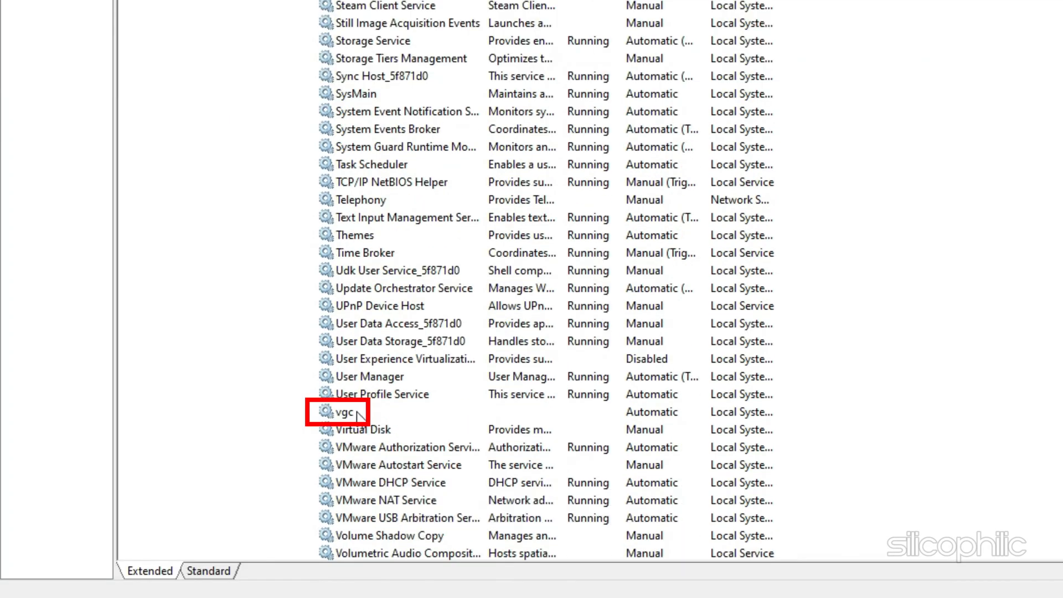
right_click(347, 411)
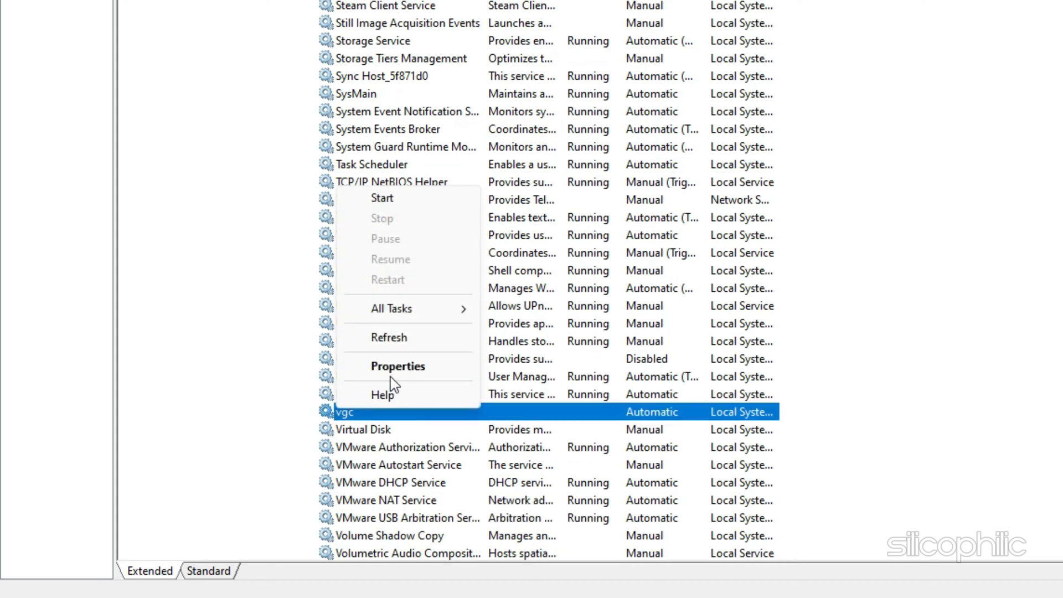
left_click(398, 366)
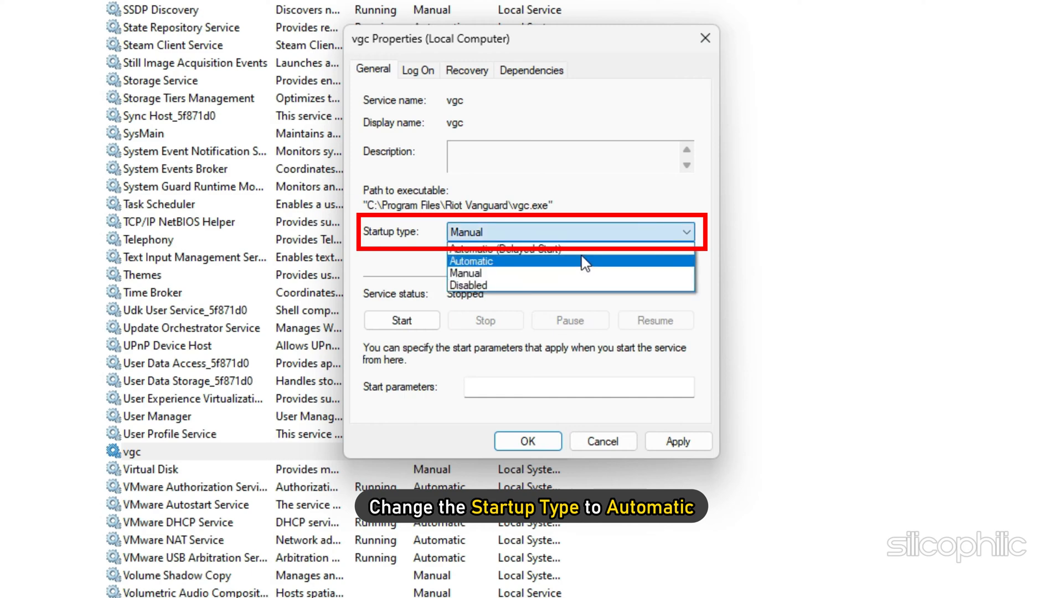
left_click(470, 261)
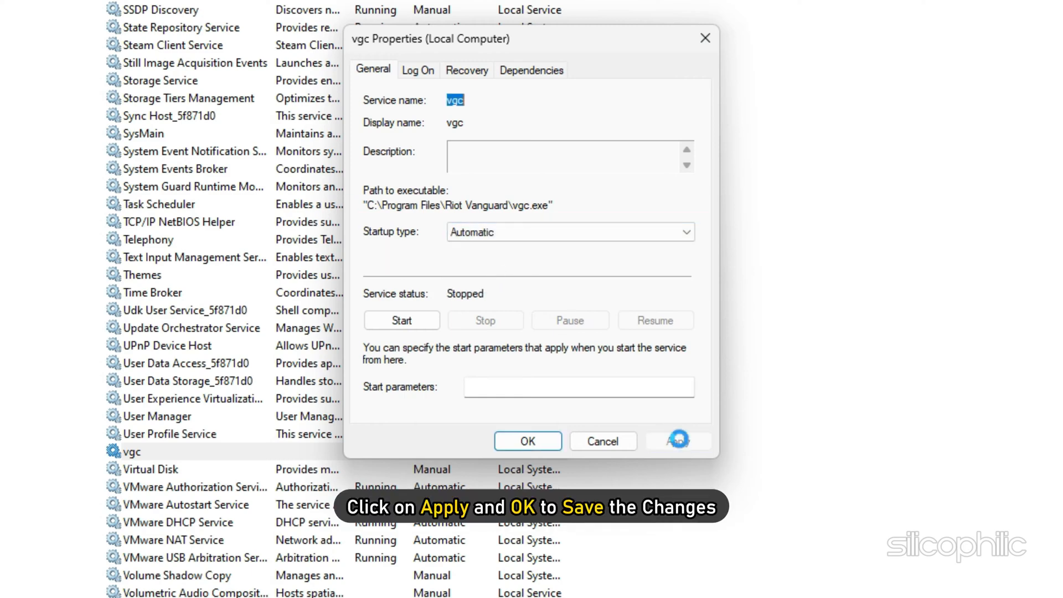
left_click(528, 441)
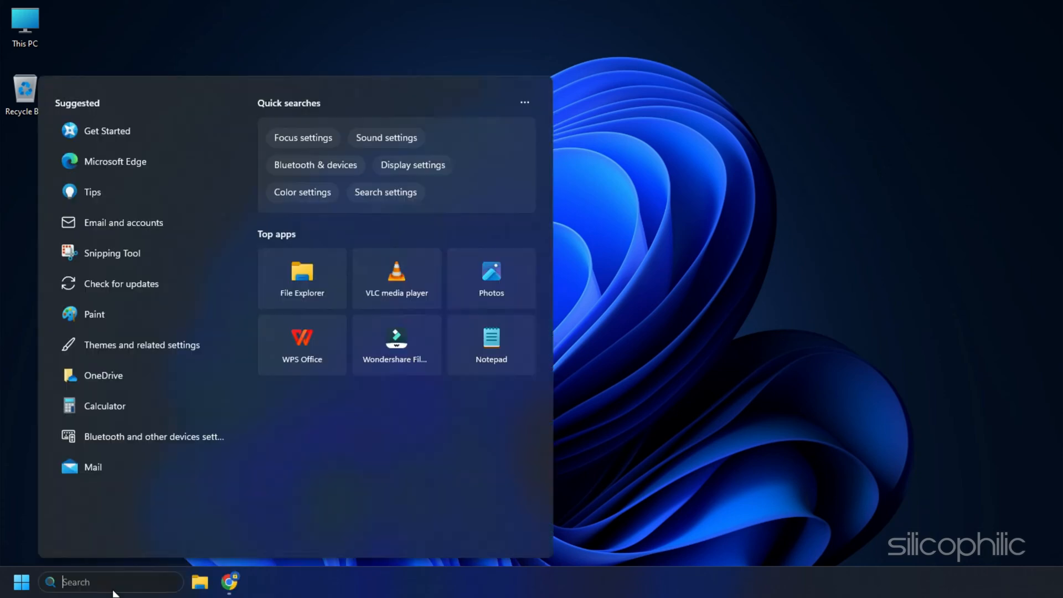
Step: Run 'sc delete vgc' and 'sc delete vgk' in an administrator Command Prompt
type("cmd")
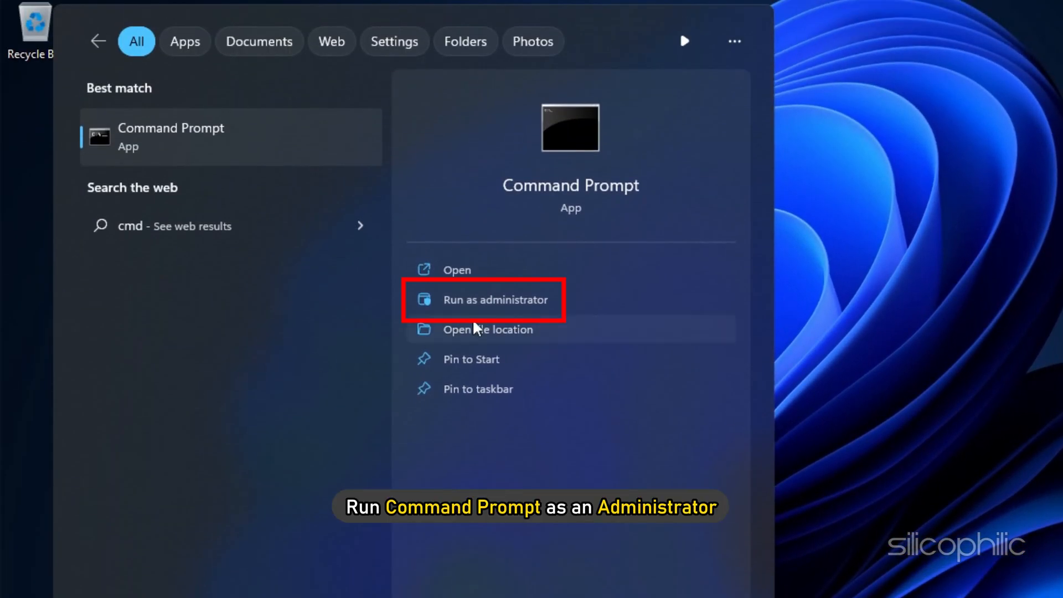
left_click(495, 300)
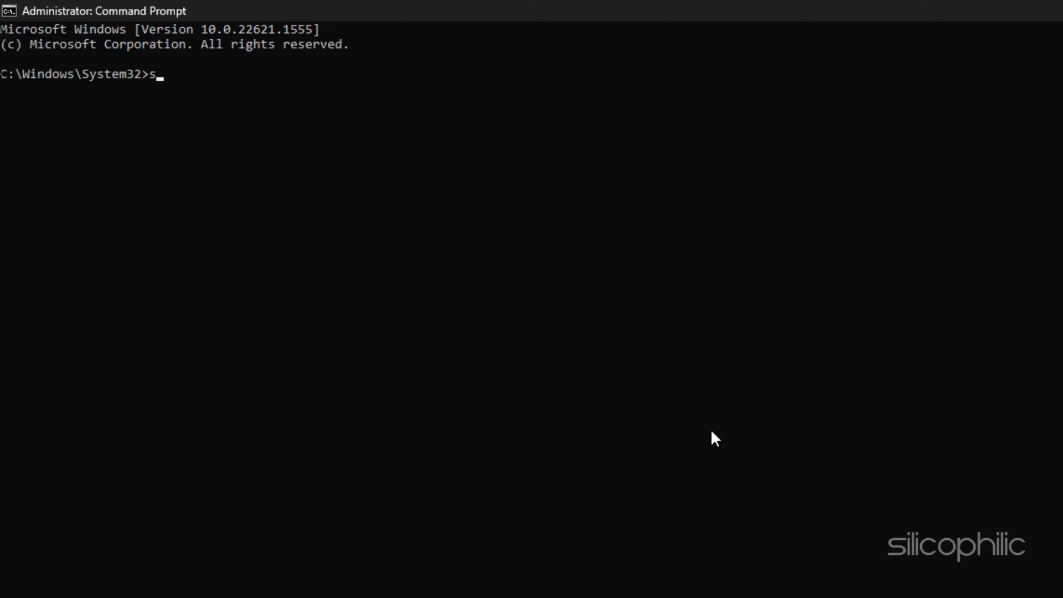
type("c delete")
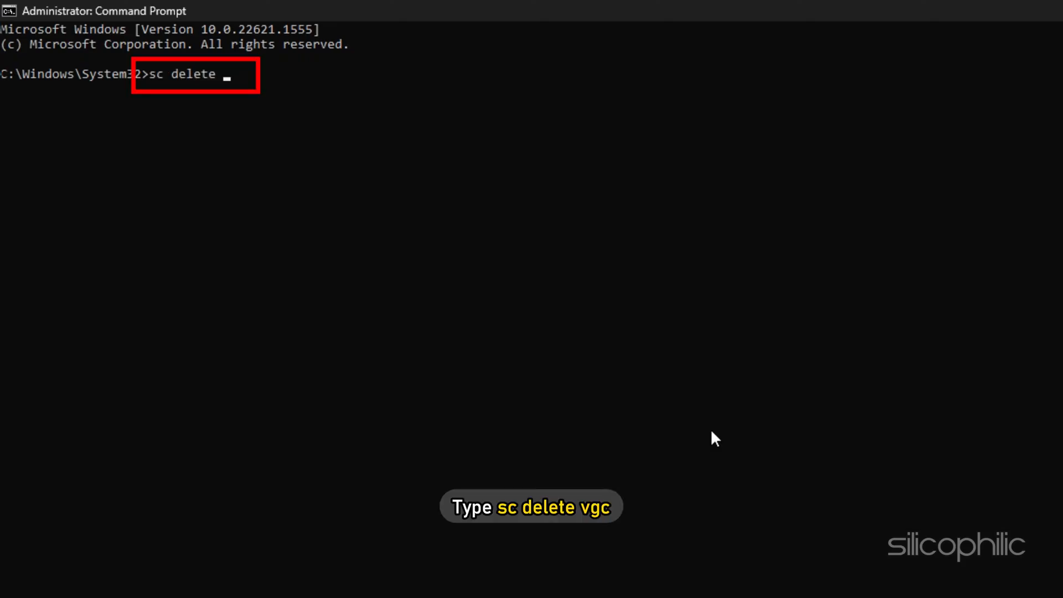
type("vgc")
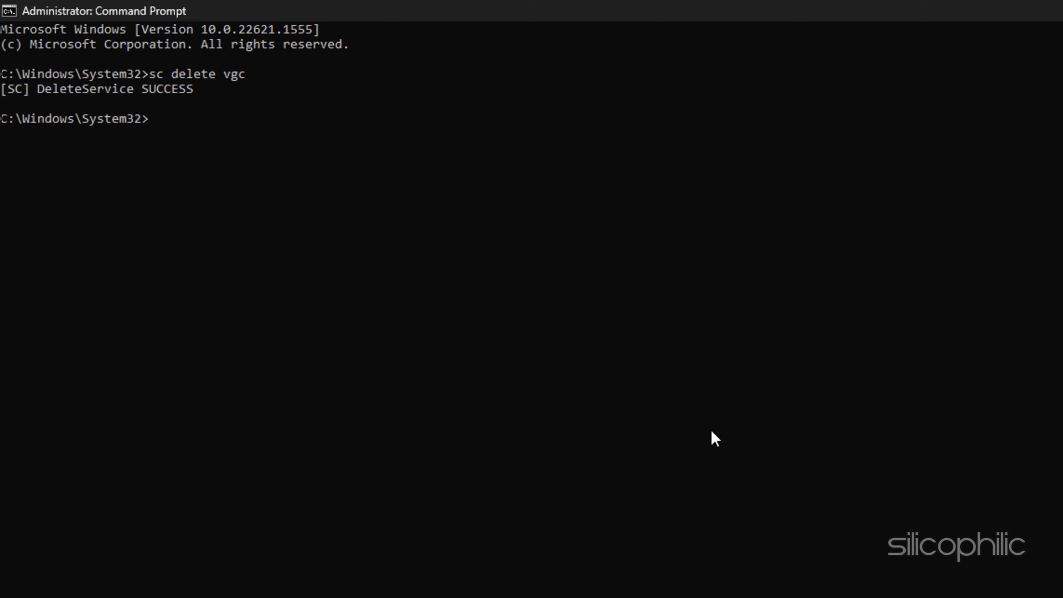
type("sc delete vgk")
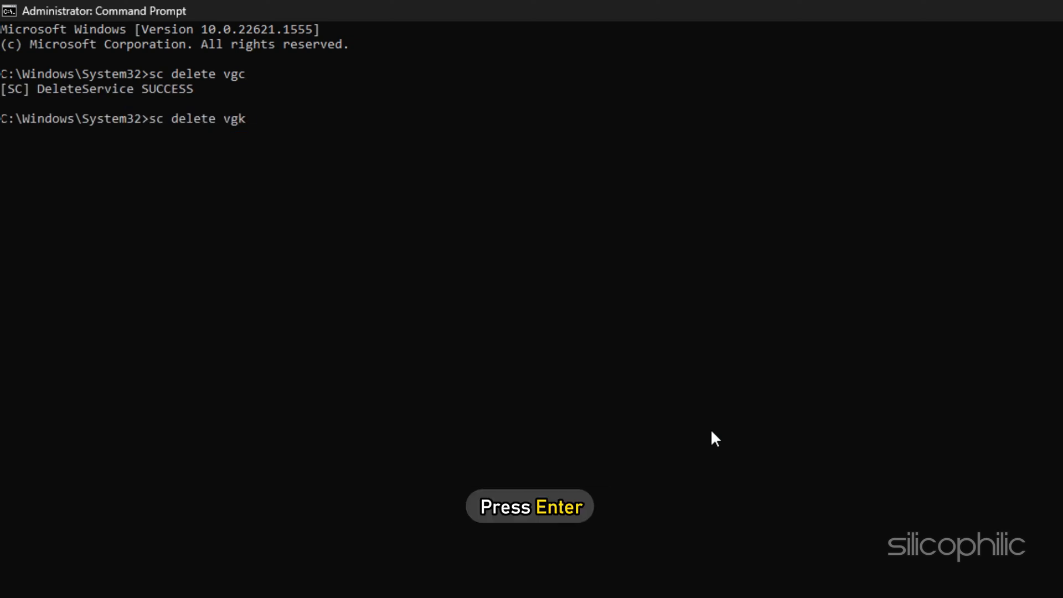
key("Enter")
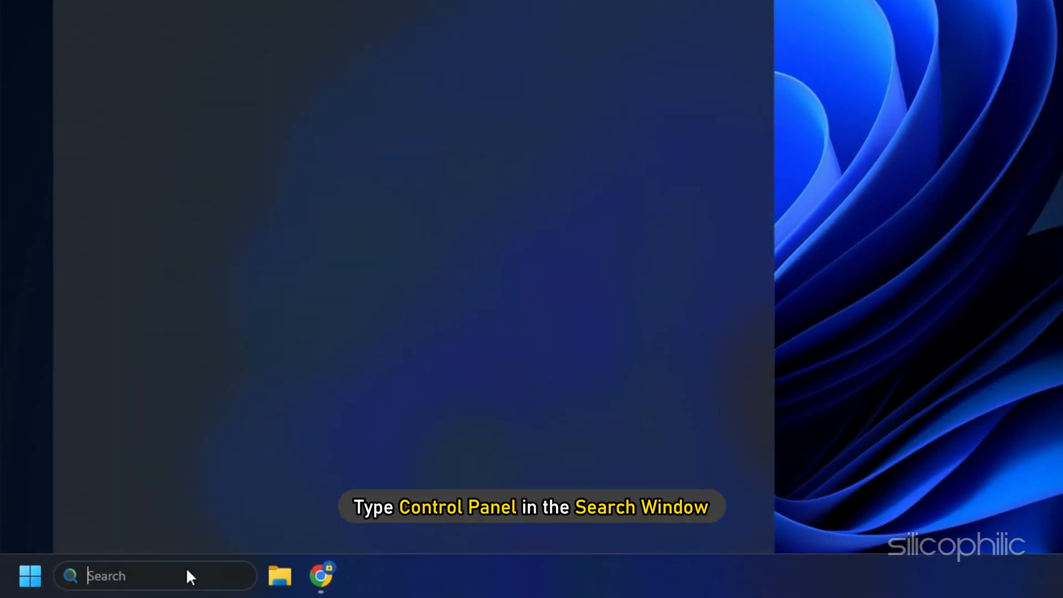
Step: Open Control Panel from search and switch View by to Large icons
type("control panel")
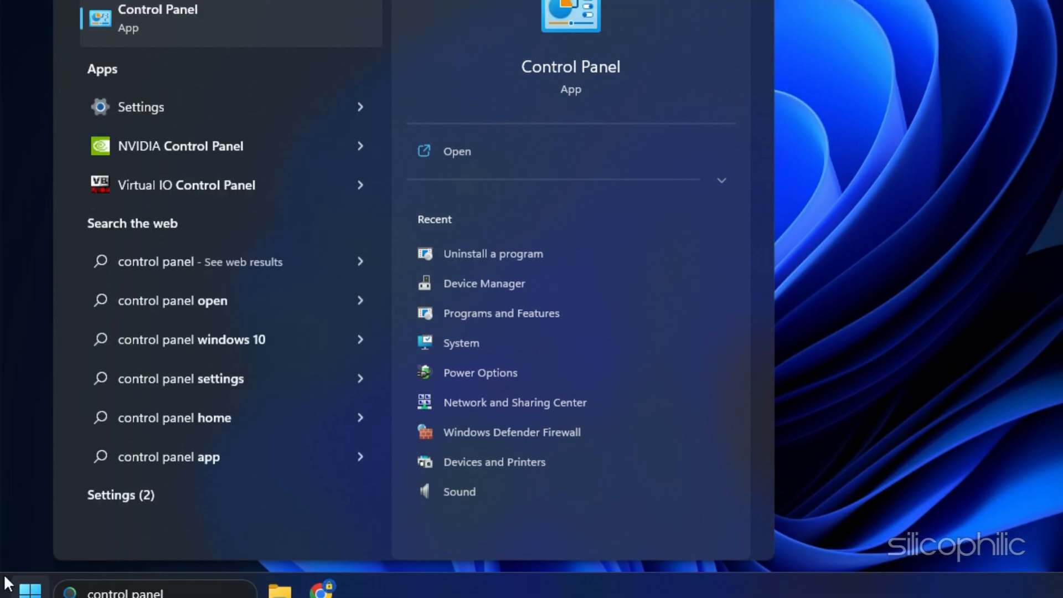
left_click(456, 151)
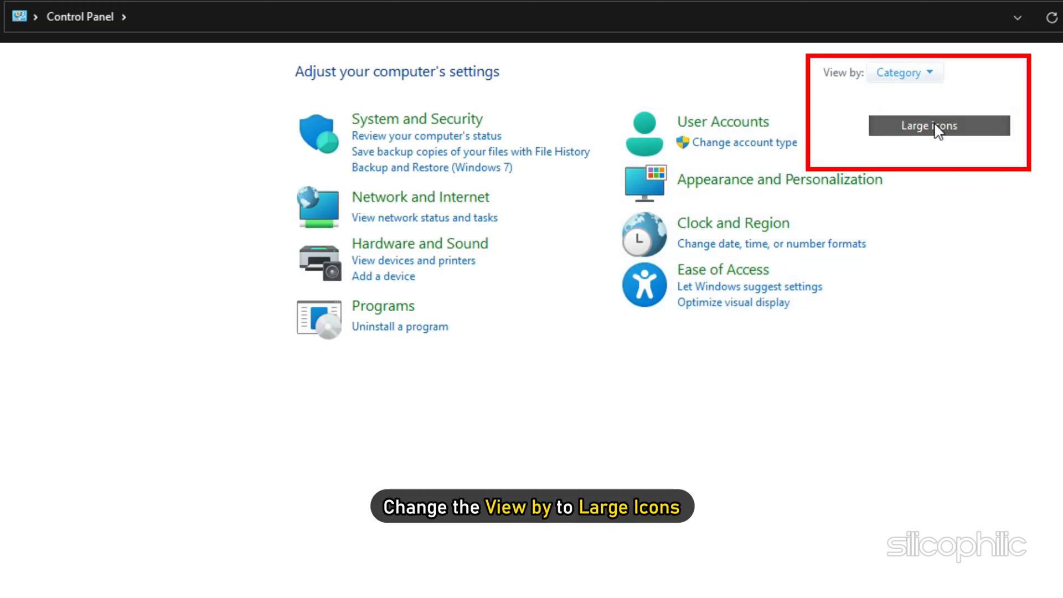
left_click(928, 126)
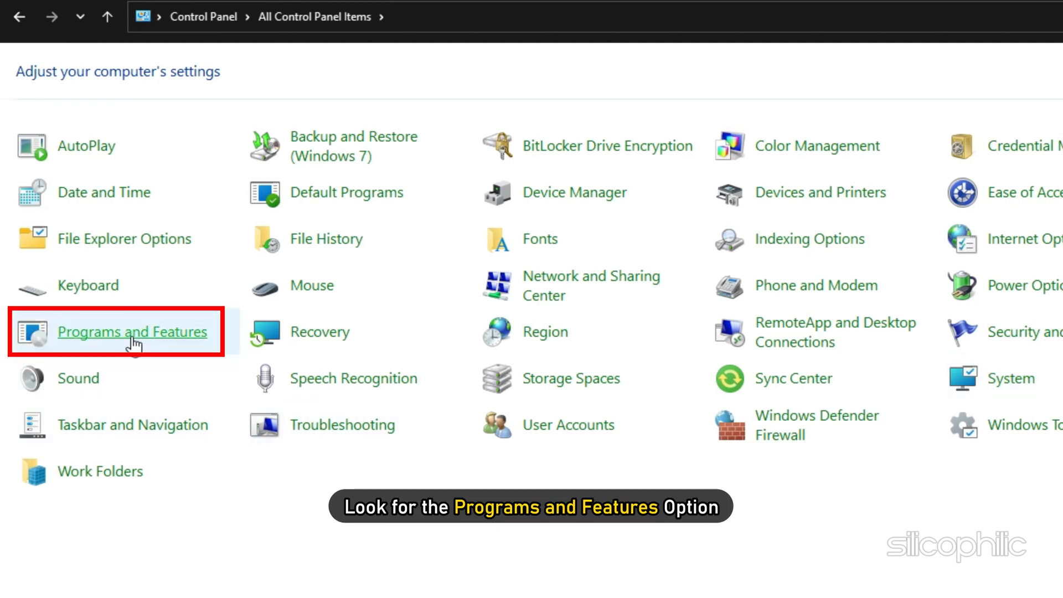
mouse_move(133, 332)
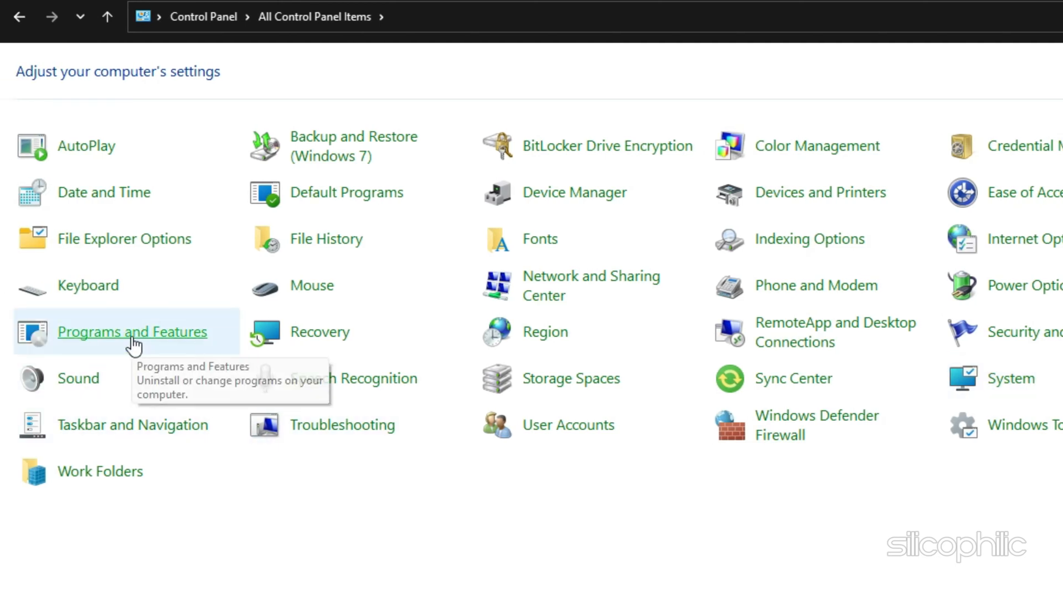
Step: Open Programs and Features and uninstall Riot Vanguard
left_click(132, 331)
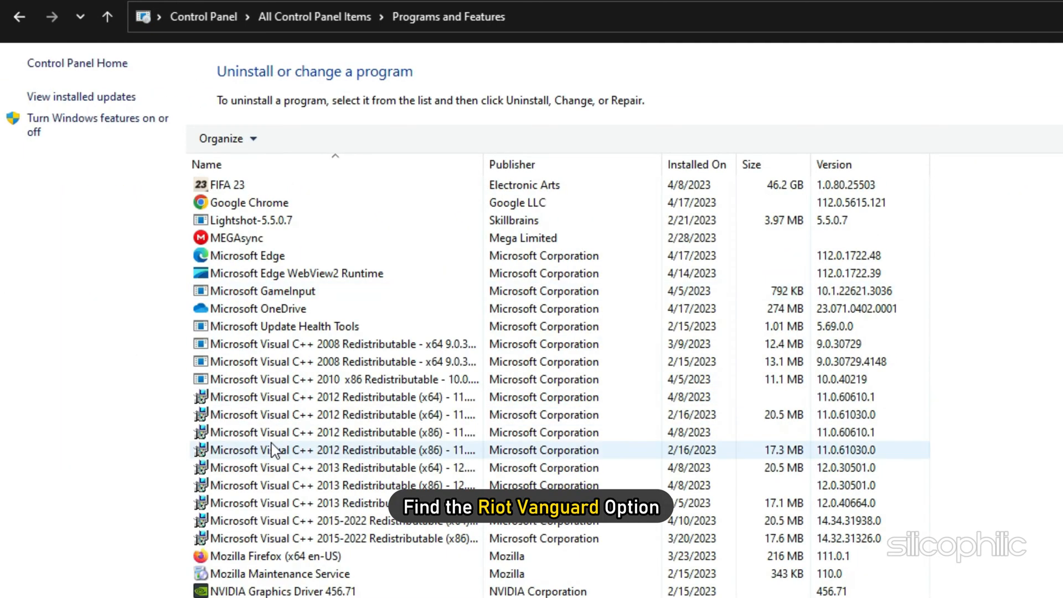
right_click(241, 519)
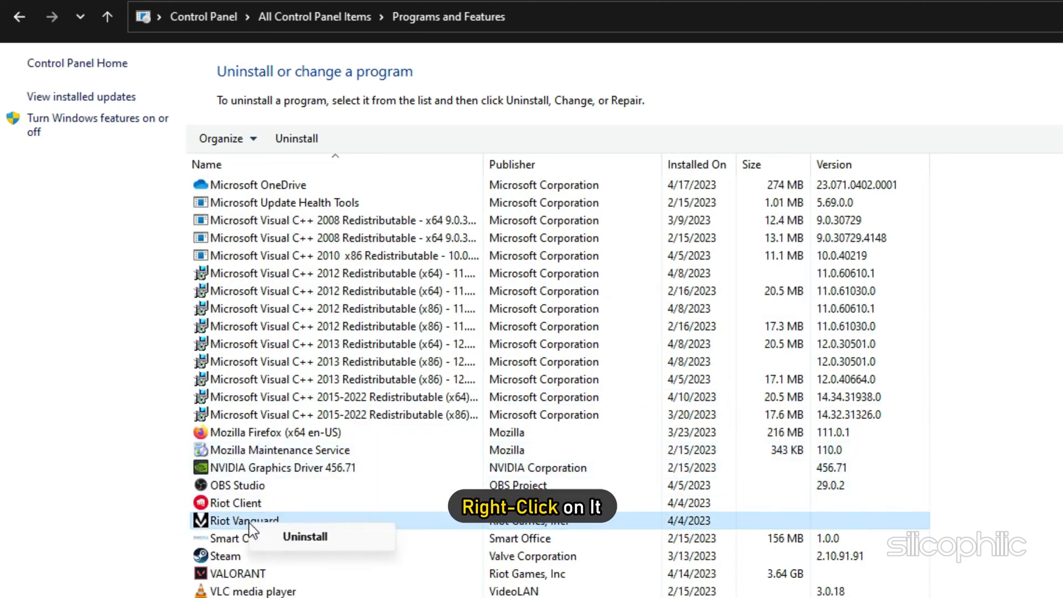
left_click(304, 536)
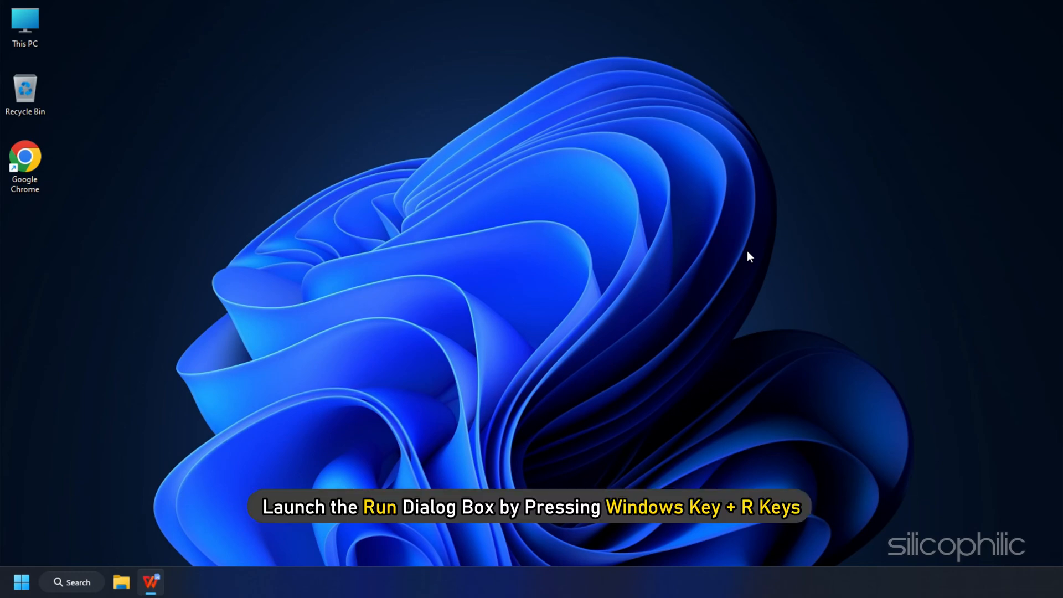
Step: Open the %temp% folder from Run and select all temporary files
key("Win+r")
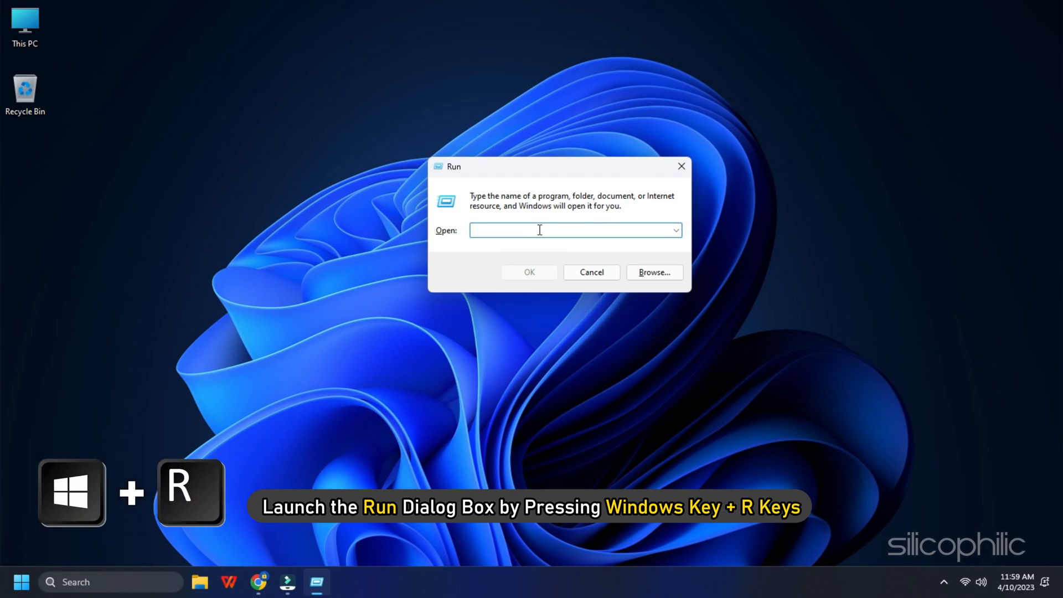
type("%")
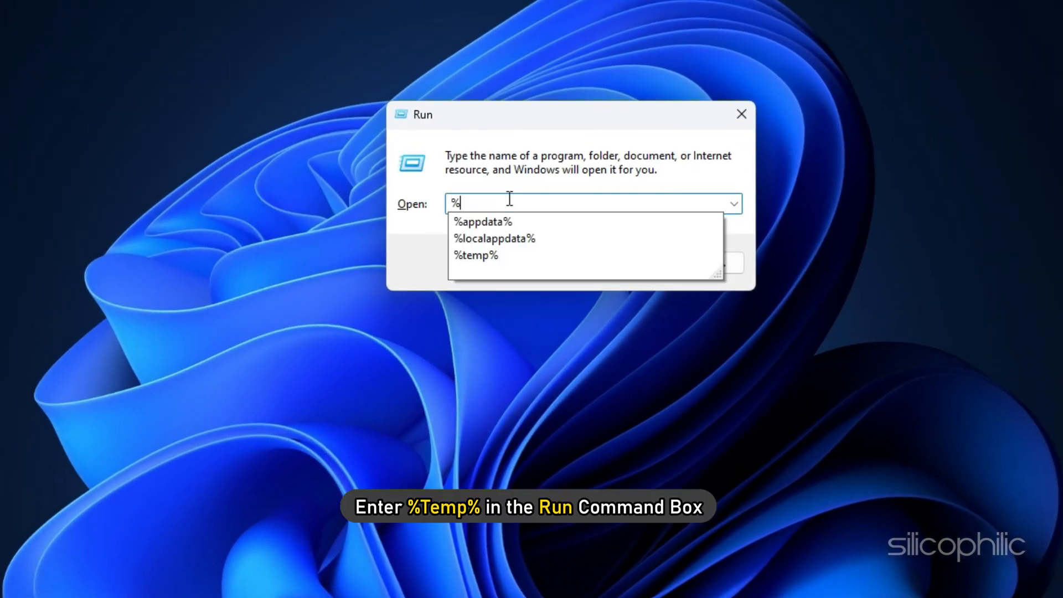
type("temp%")
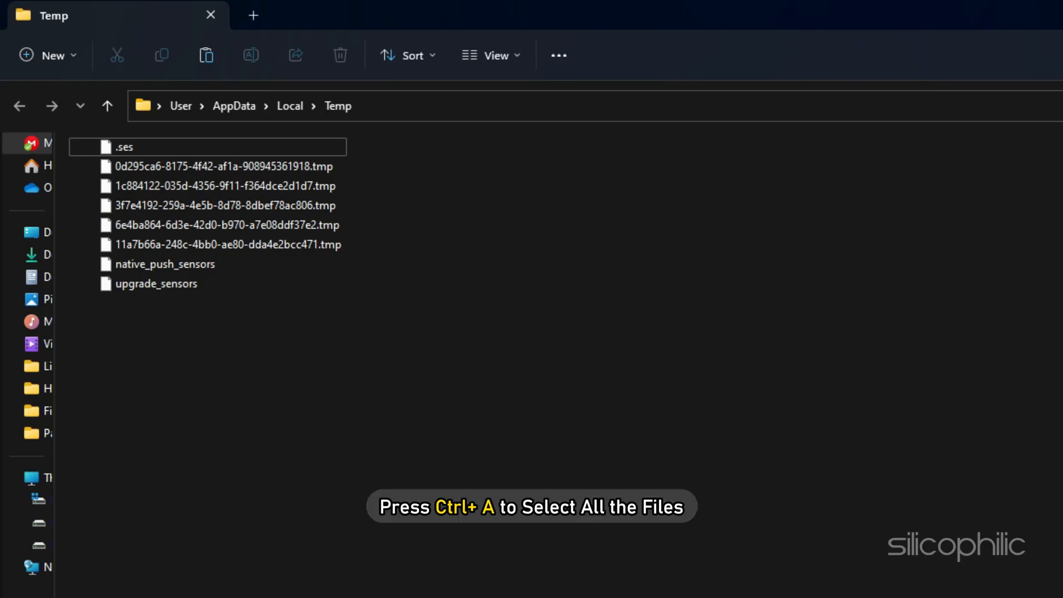
key("ctrl+a")
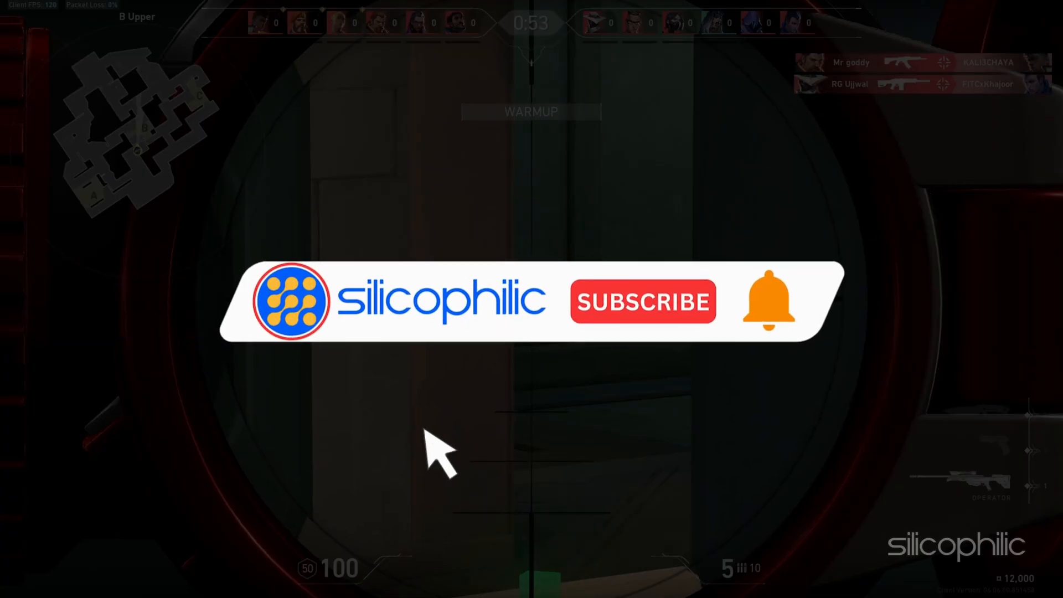
Step: Play a VALORANT warmup match without the Vanguard error, switching to the knife
left_click(641, 301)
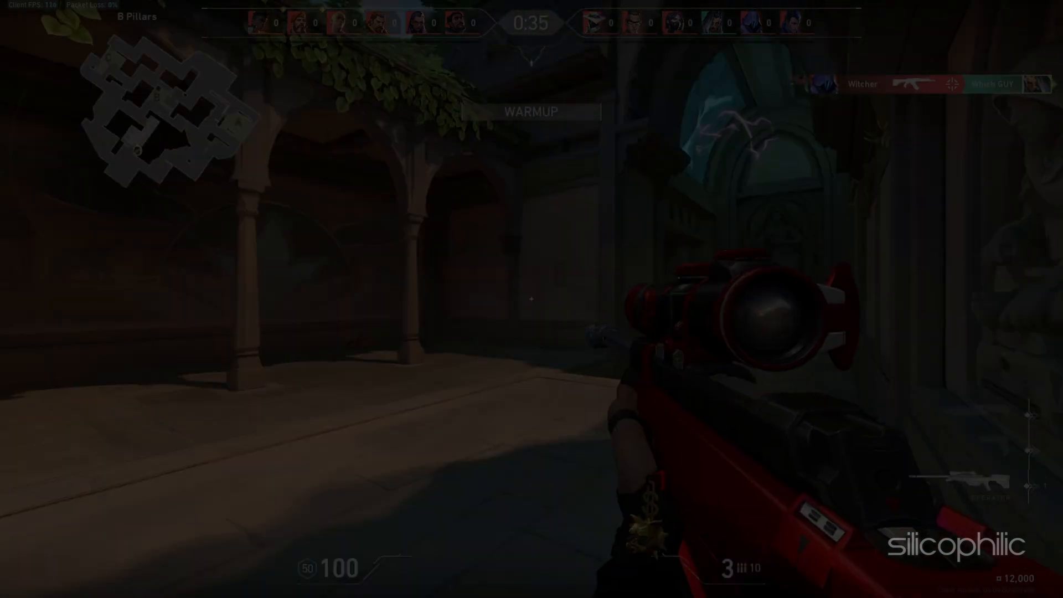
key("3")
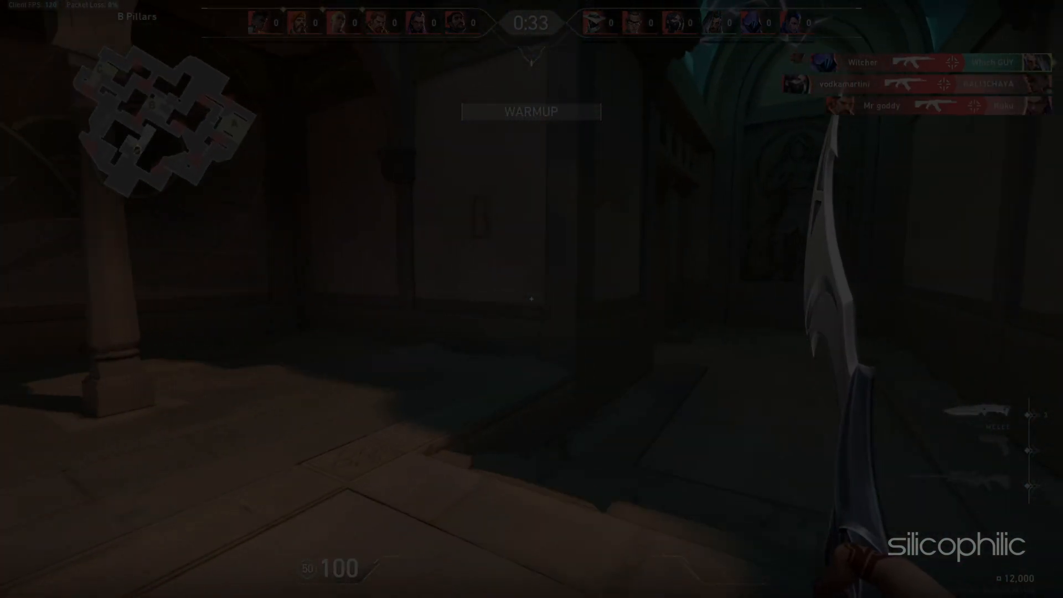